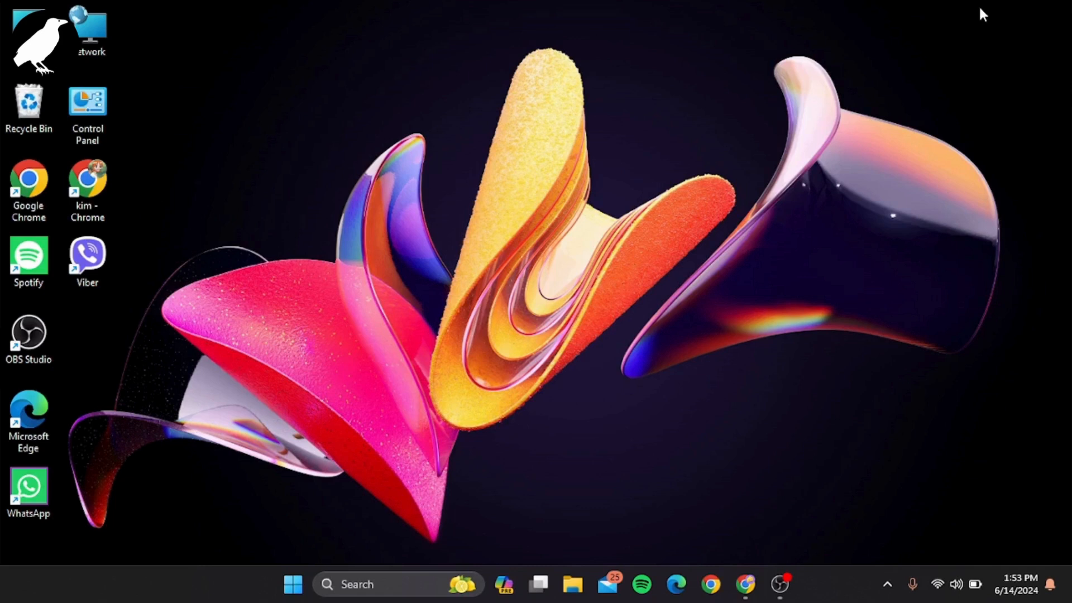
pyautogui.moveTo(98, 476)
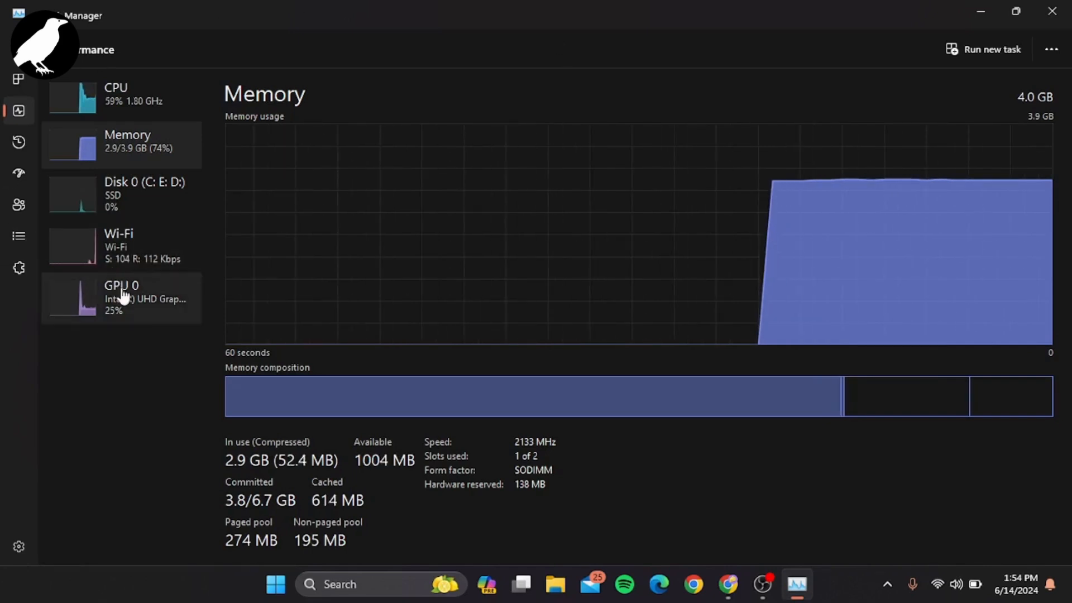
# Step: Show GPU 0 (Intel UHD Graphics 610) details with shared GPU memory 0.2/1.9 GB
pyautogui.click(120, 297)
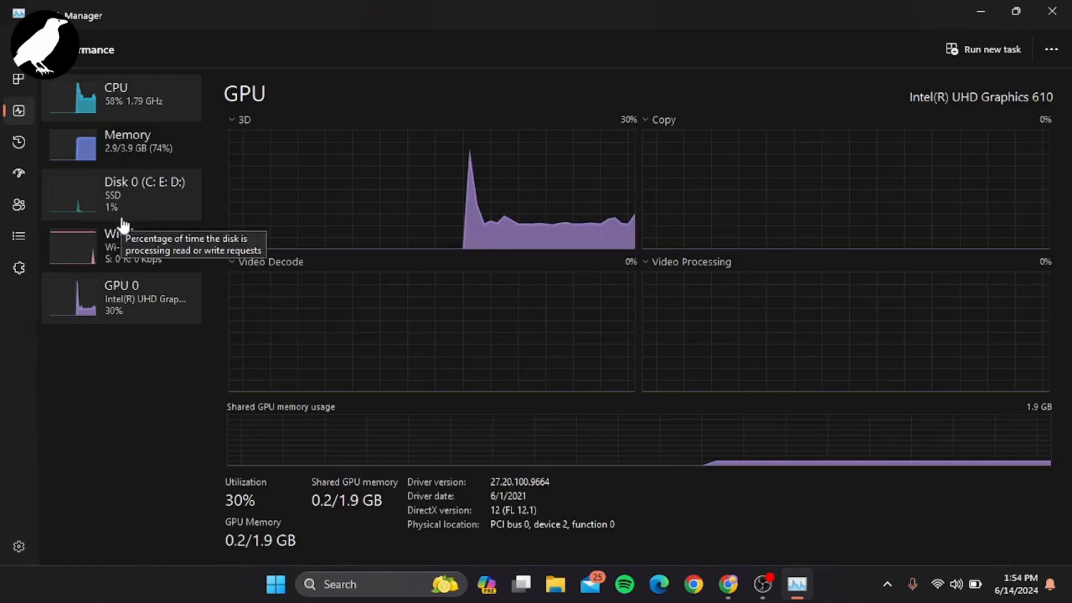
pyautogui.moveTo(345, 485)
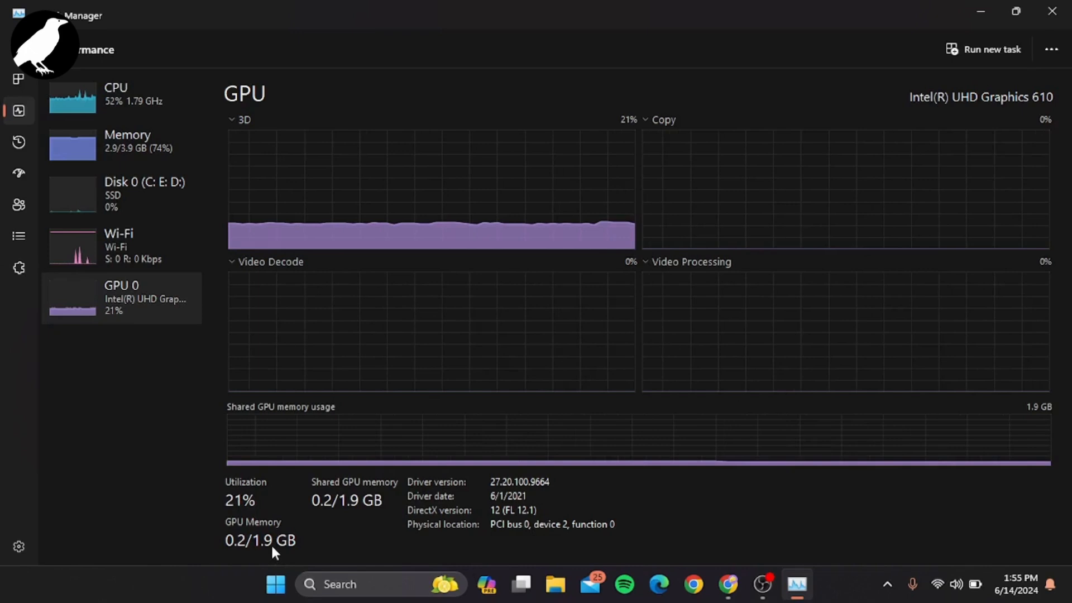
pyautogui.moveTo(312, 540)
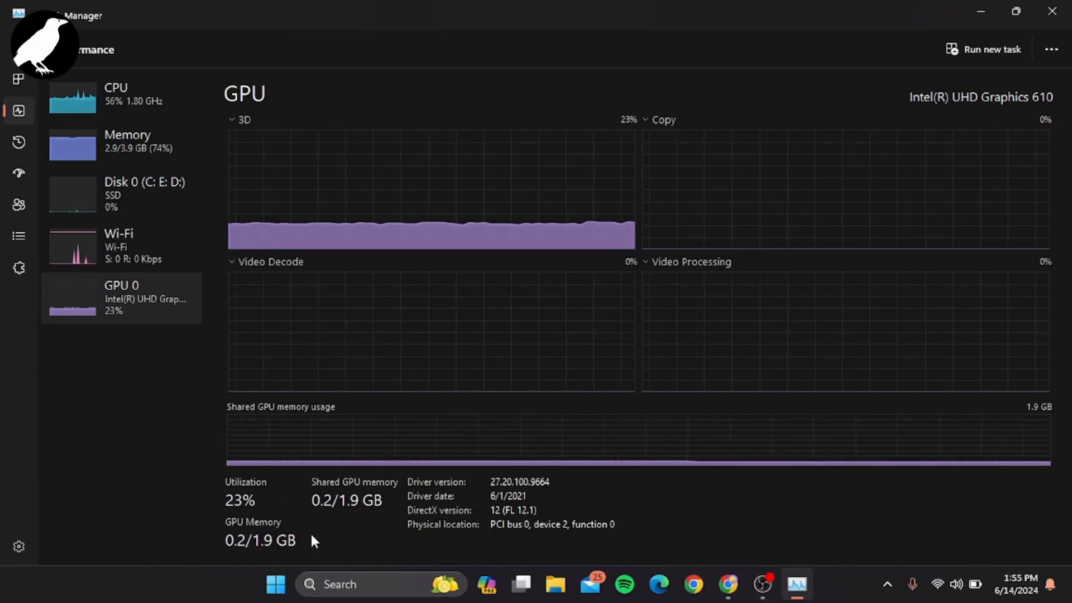
pyautogui.moveTo(313, 526)
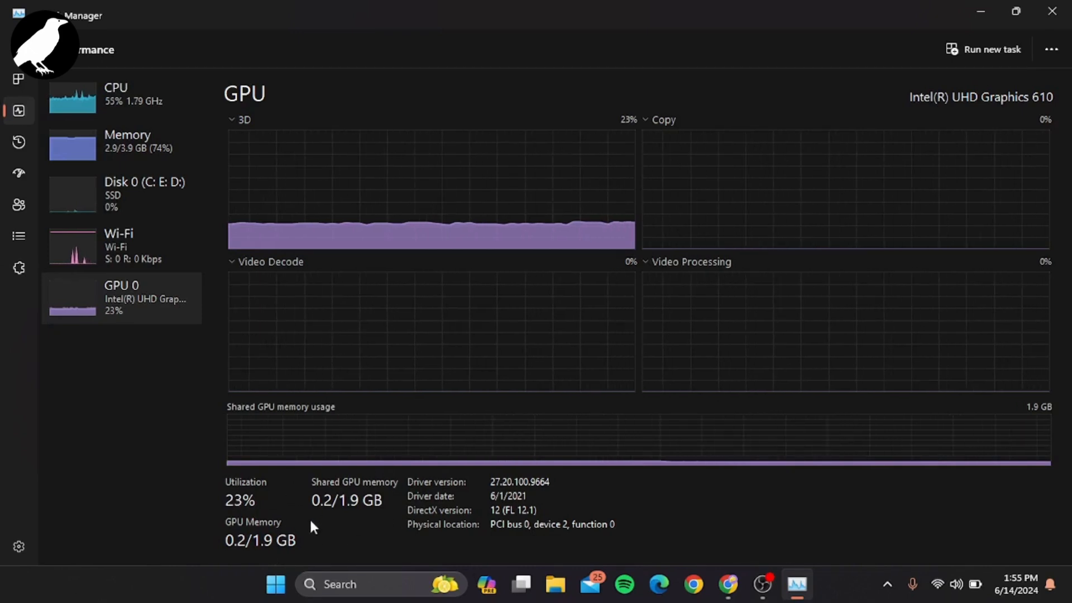